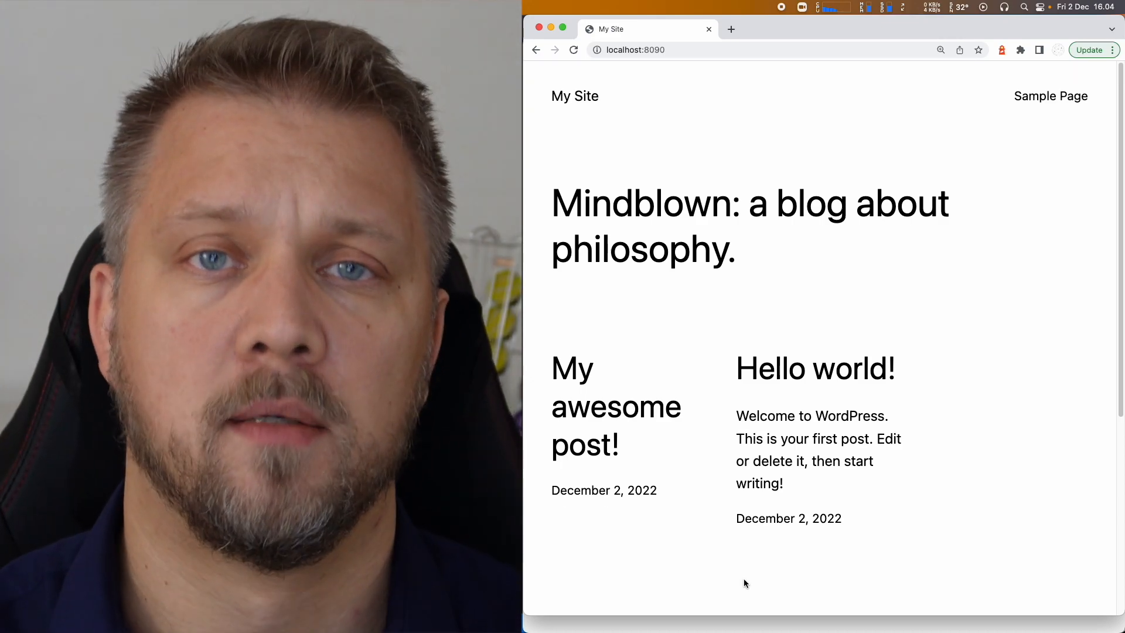
pyautogui.moveTo(726, 518)
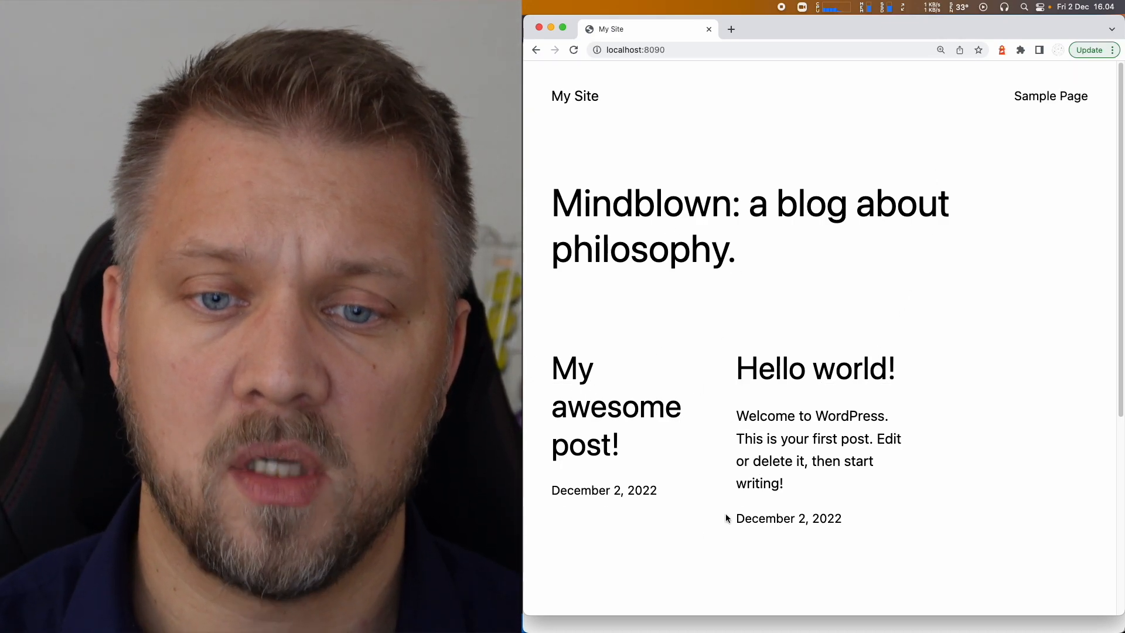
pyautogui.moveTo(581, 460)
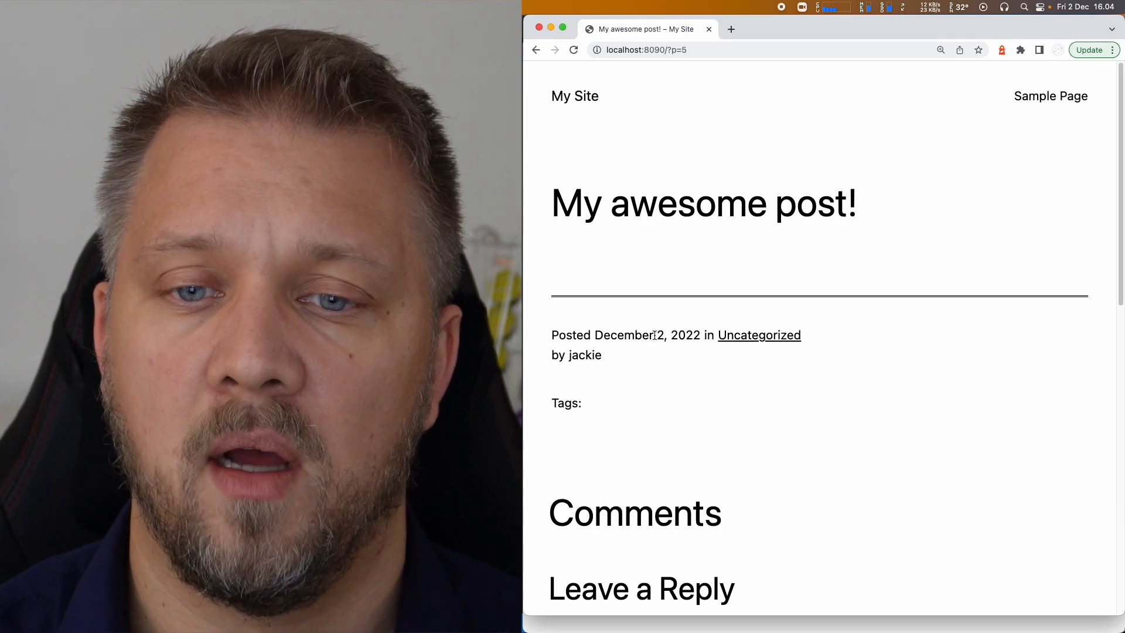
# - Select the author username 'jackie' shown under the post's date
pyautogui.doubleClick(658, 335)
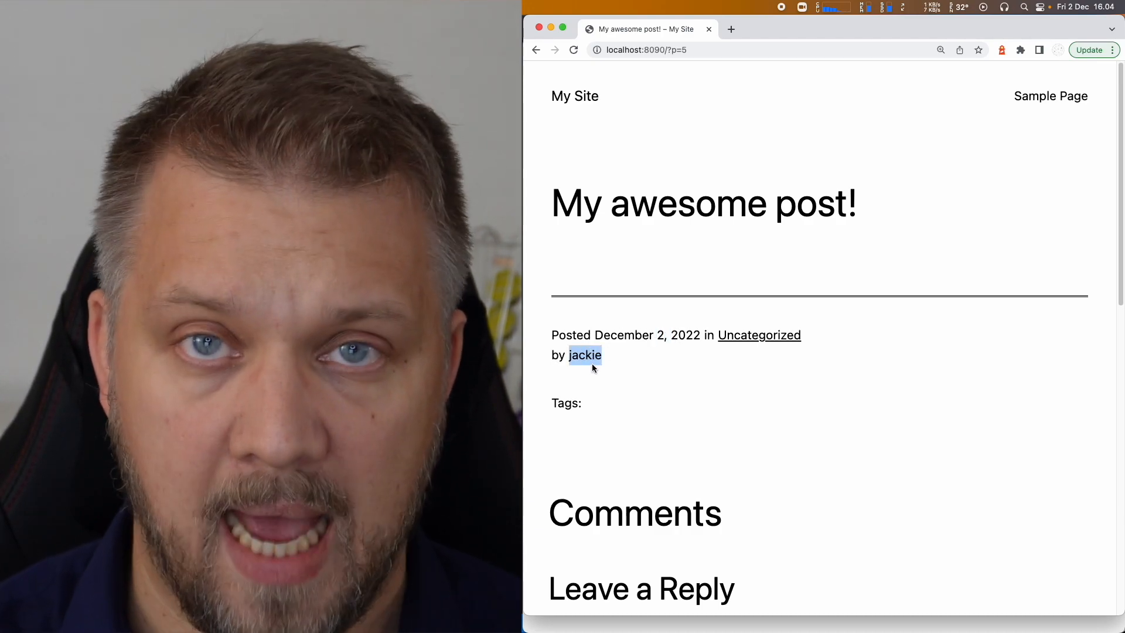
pyautogui.moveTo(610, 378)
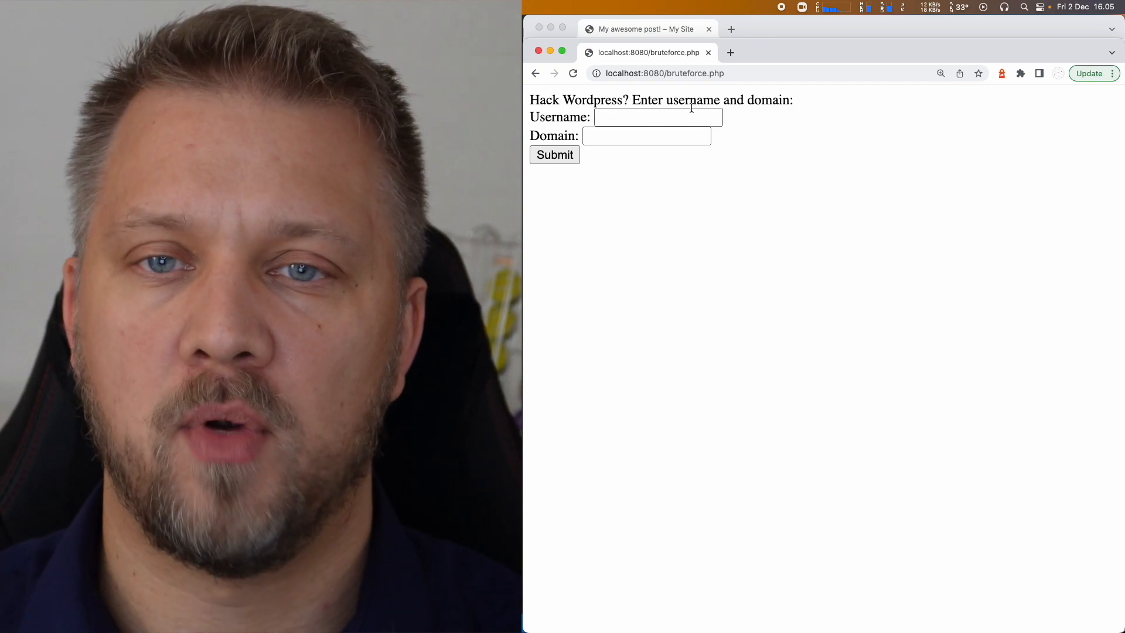
pyautogui.moveTo(603, 192)
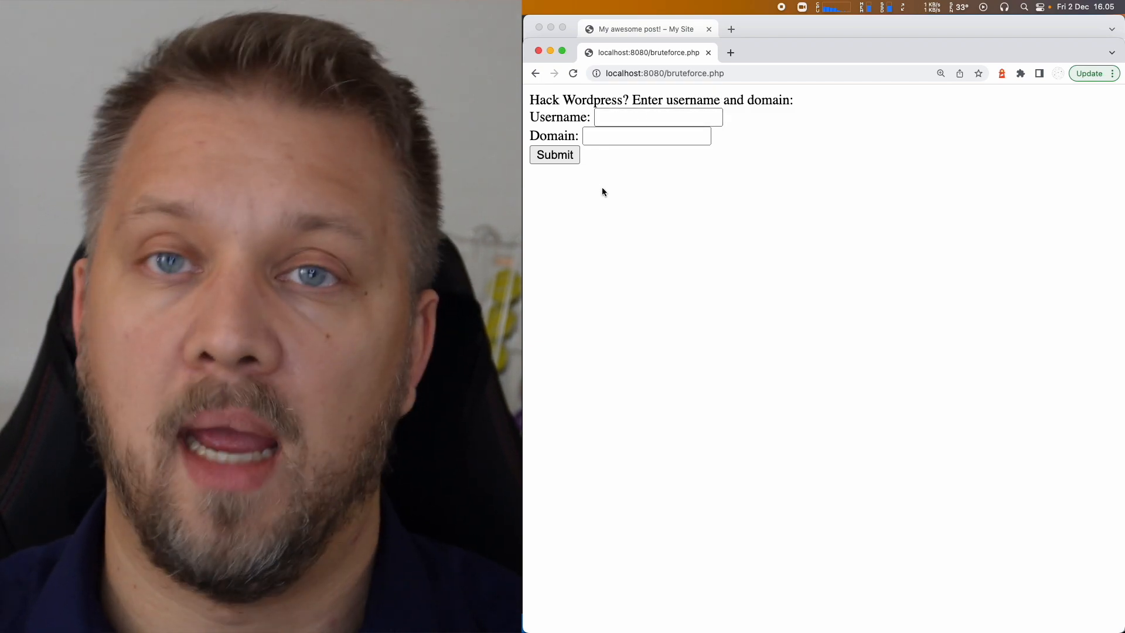
# - Submit the brute-force form with username jackie and domain localhost:8090
pyautogui.write('jackie')
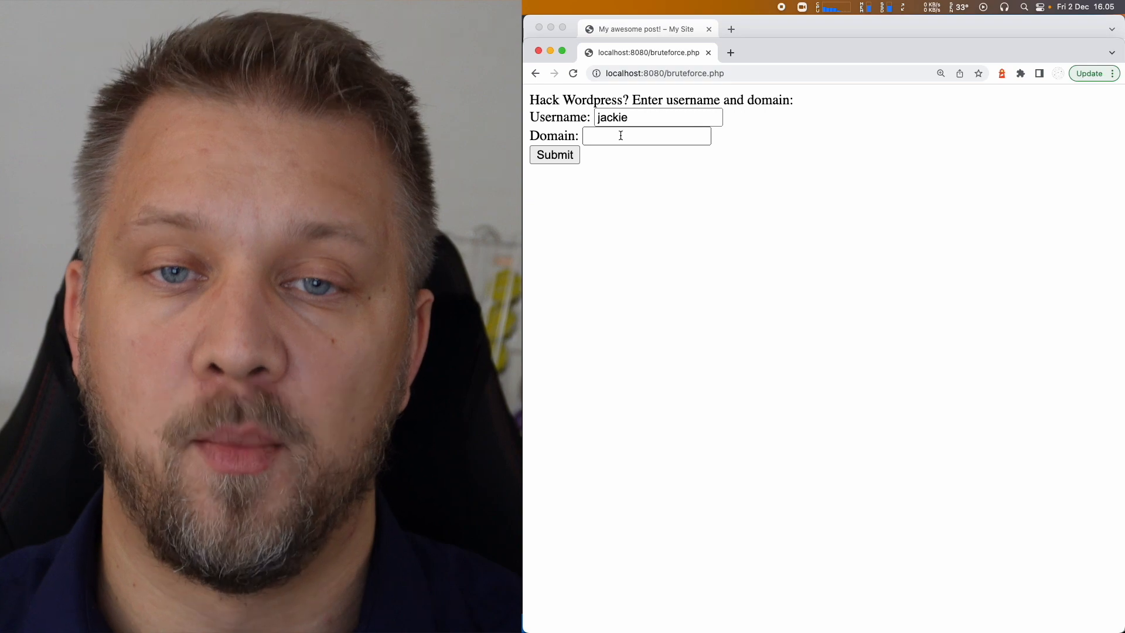
pyautogui.write('localhost:')
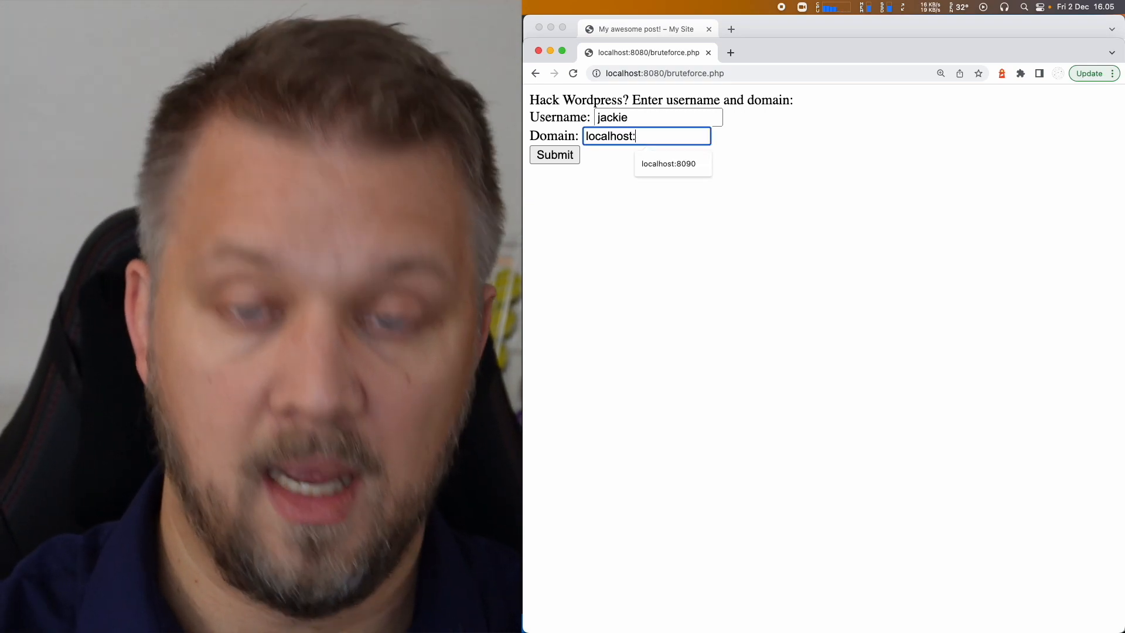
pyautogui.click(668, 164)
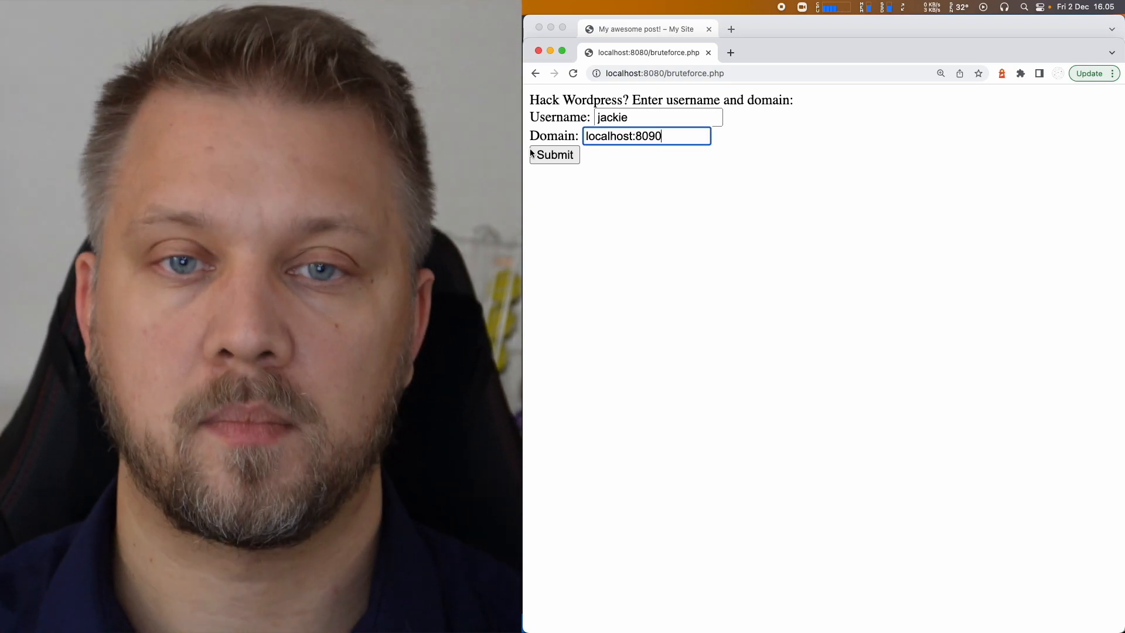
pyautogui.click(554, 155)
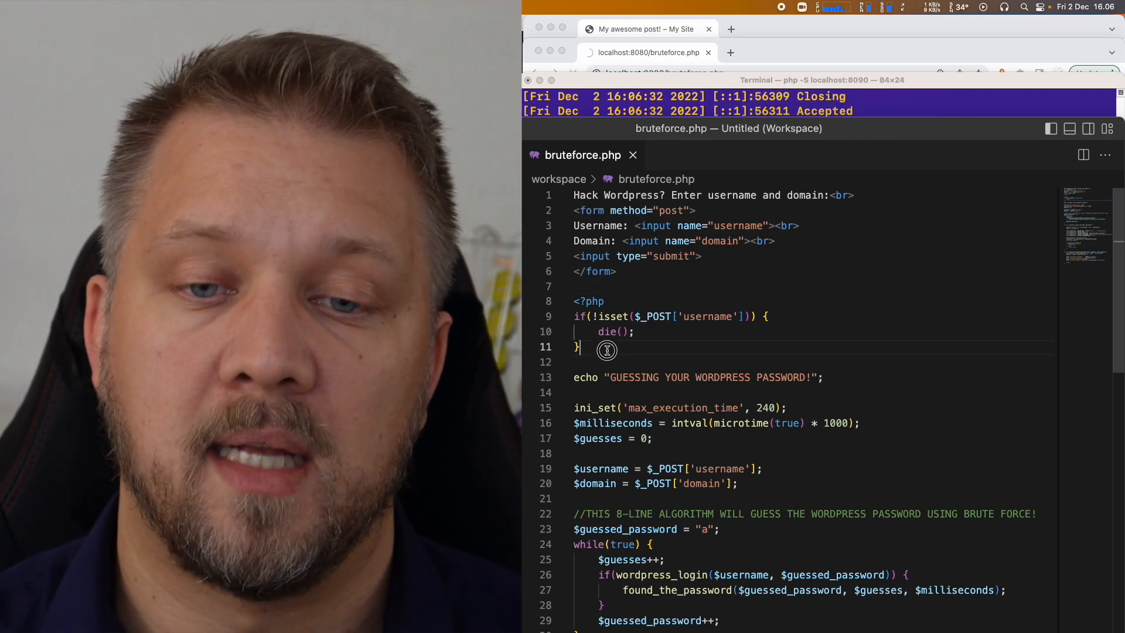
pyautogui.moveTo(608, 331)
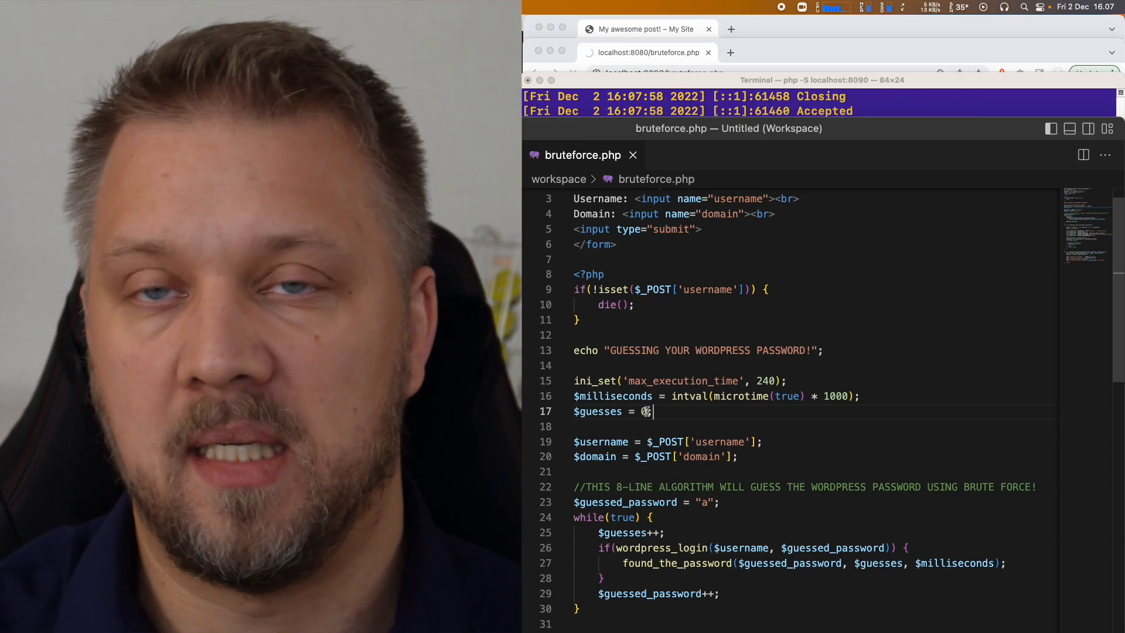
pyautogui.write('0;')
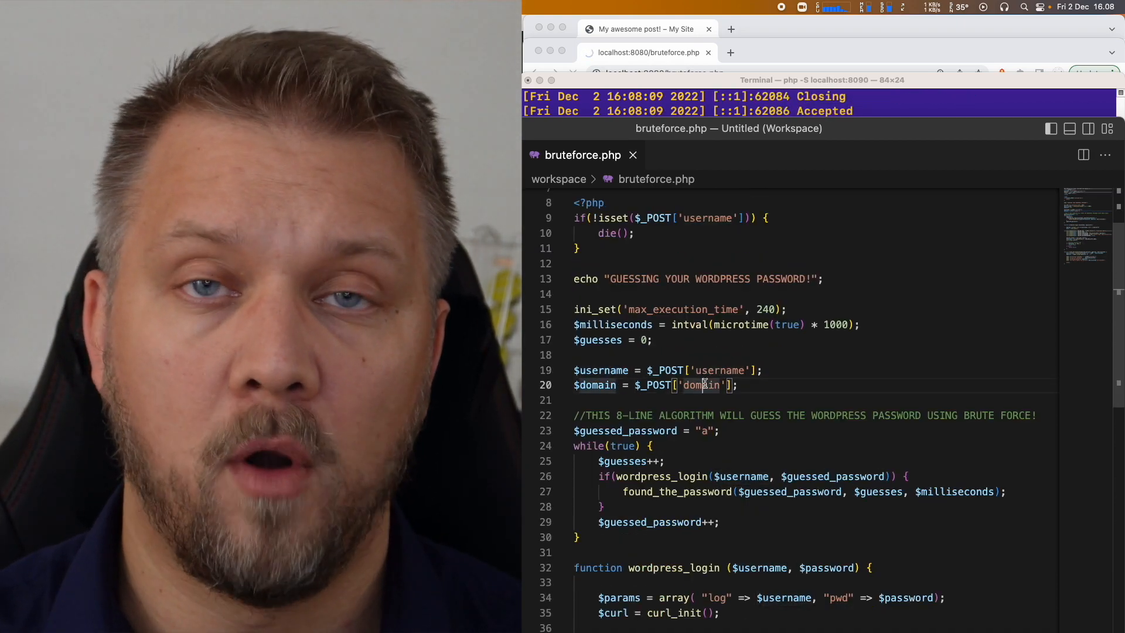
pyautogui.scroll(-3)
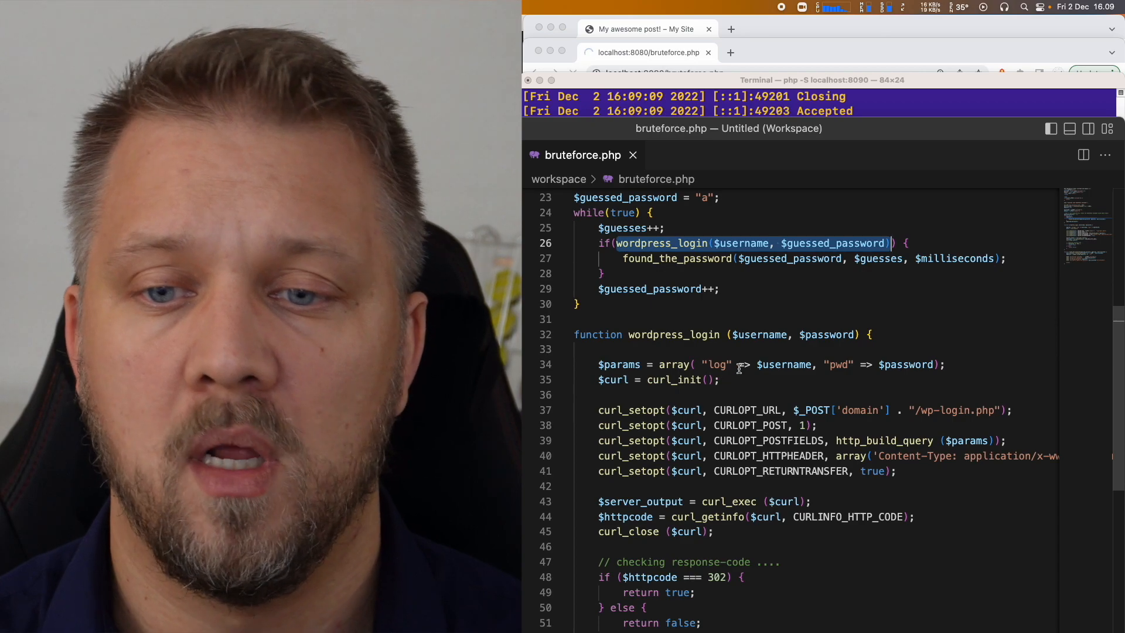
pyautogui.moveTo(805, 410)
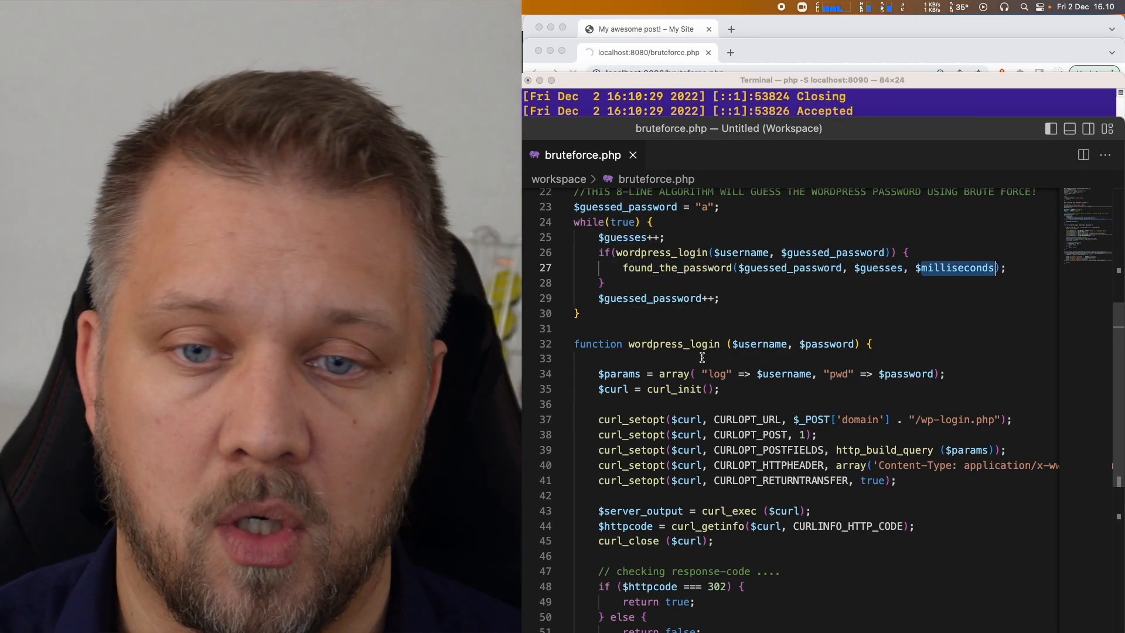
pyautogui.scroll(-3)
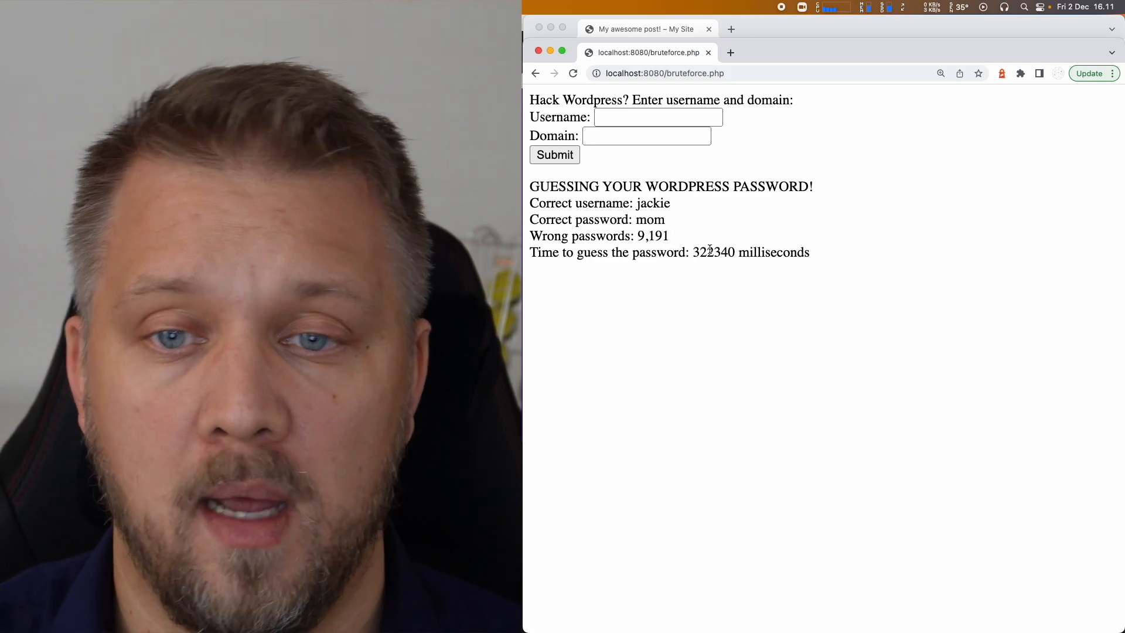
# - Select the cracked password 'mom' in the bruteforce.php results
pyautogui.doubleClick(703, 252)
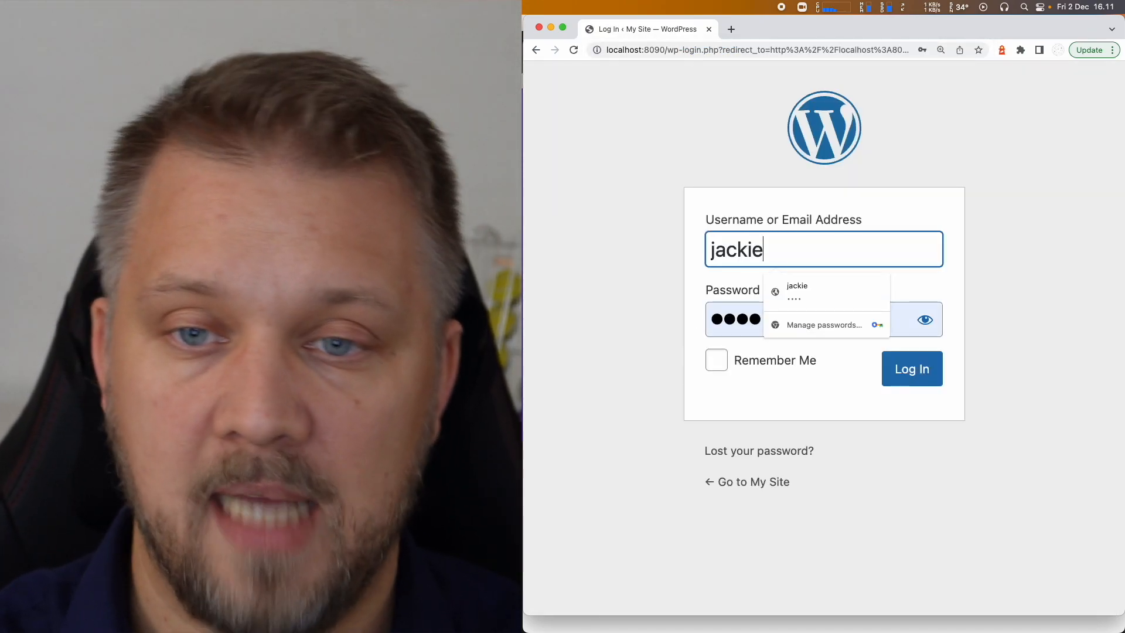
# - Log in to WordPress at localhost:8090 as jackie with the cracked password
pyautogui.click(911, 368)
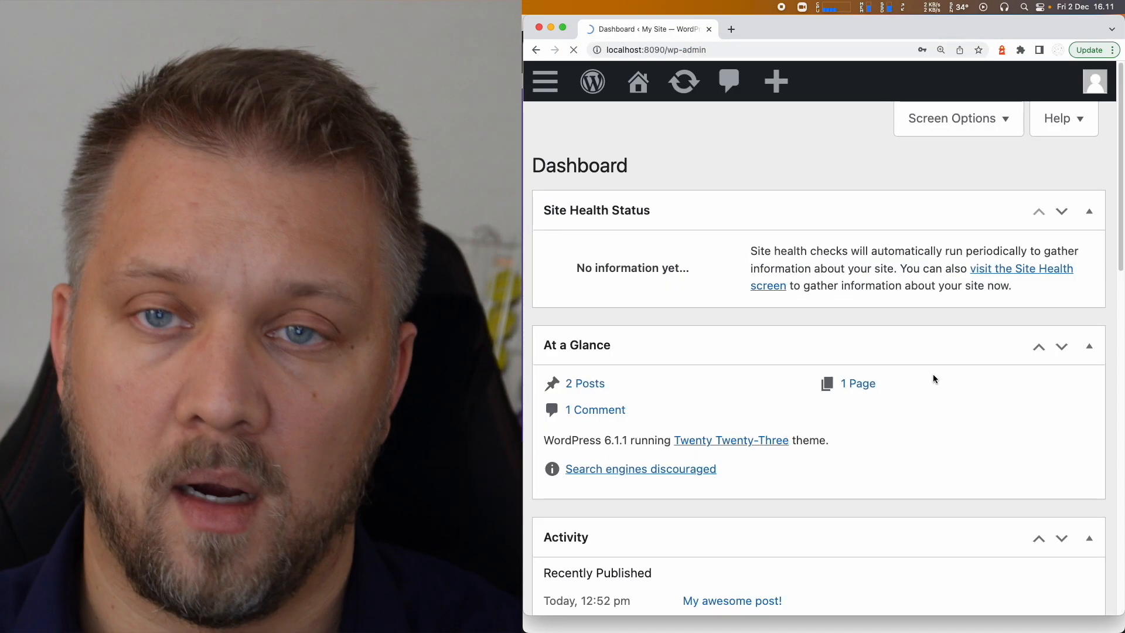